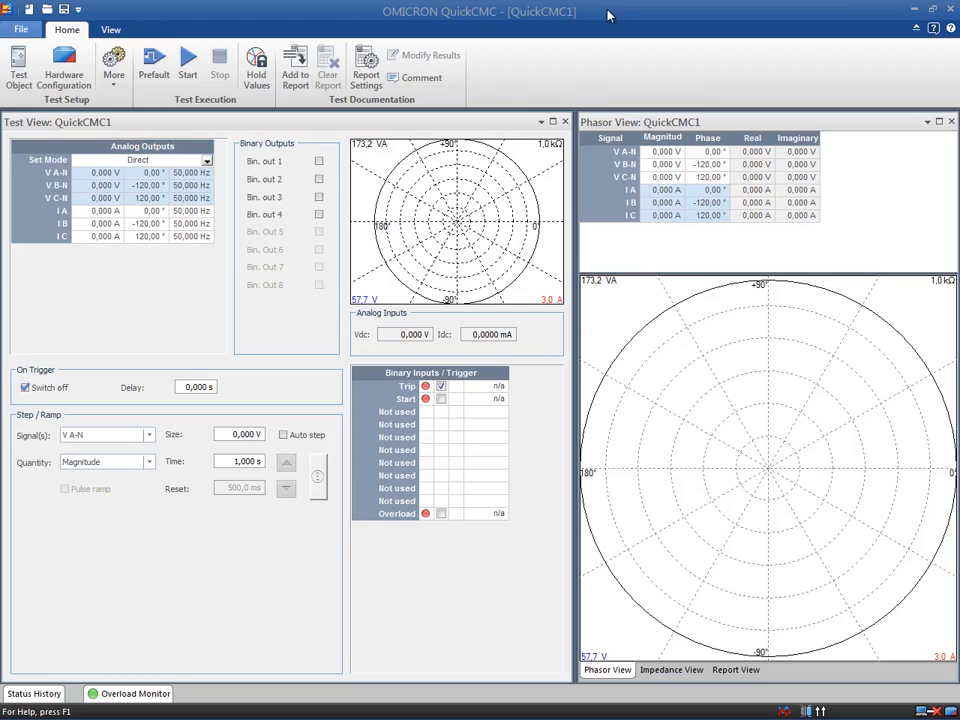
{"action": "mouse_move", "coordinate": [618, 11]}
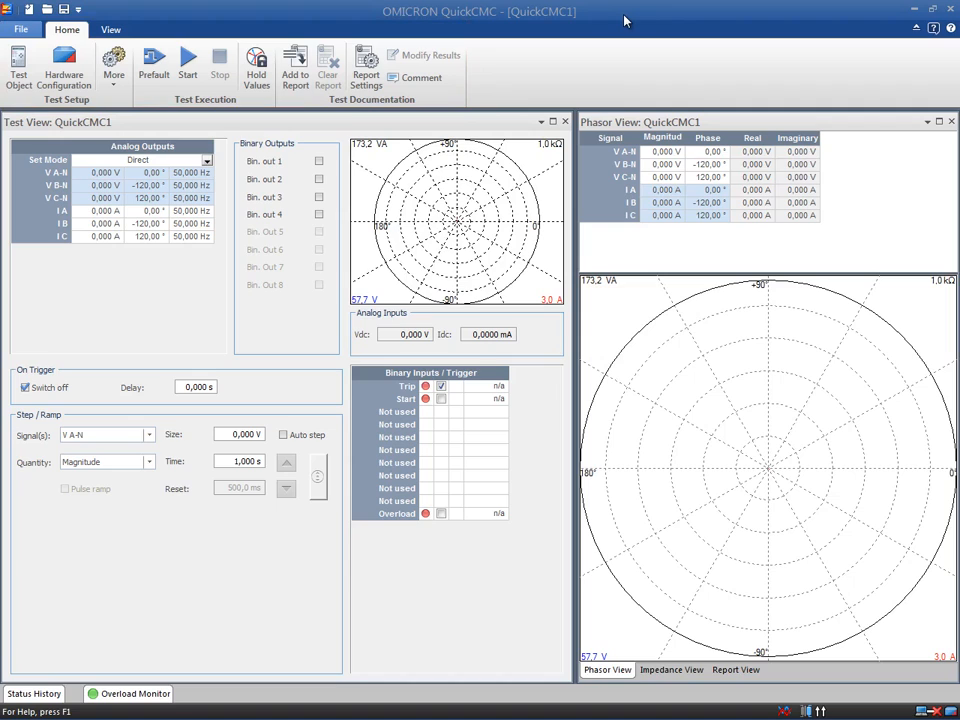
{"action": "mouse_move", "coordinate": [754, 20]}
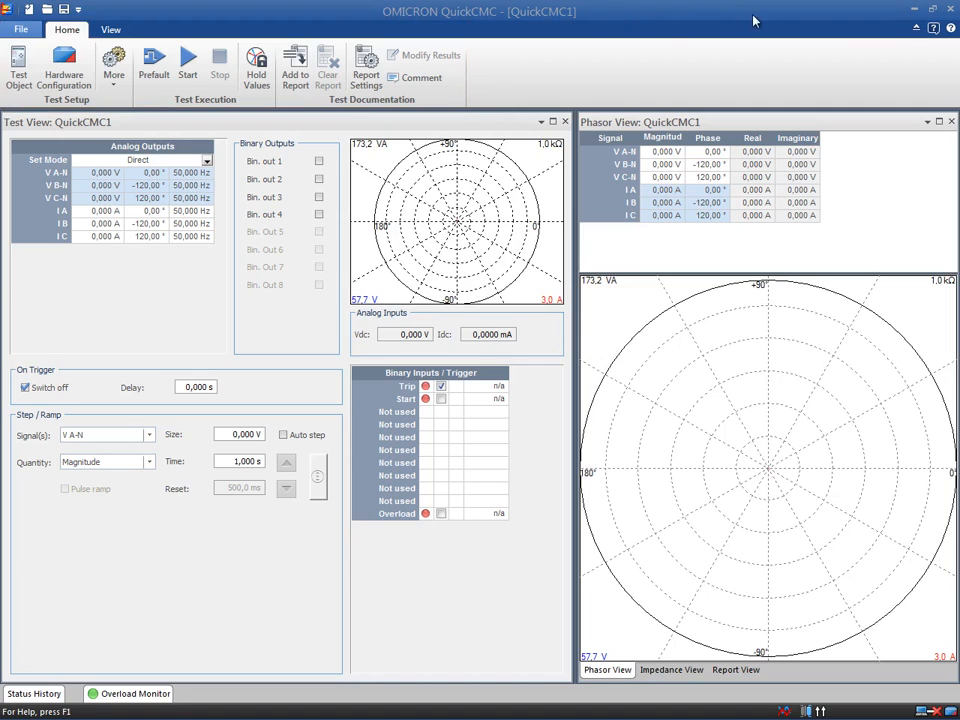
Step: Collapse and bring back the ribbon, then stop the test set outputs with F5
{"action": "left_click", "coordinate": [915, 28]}
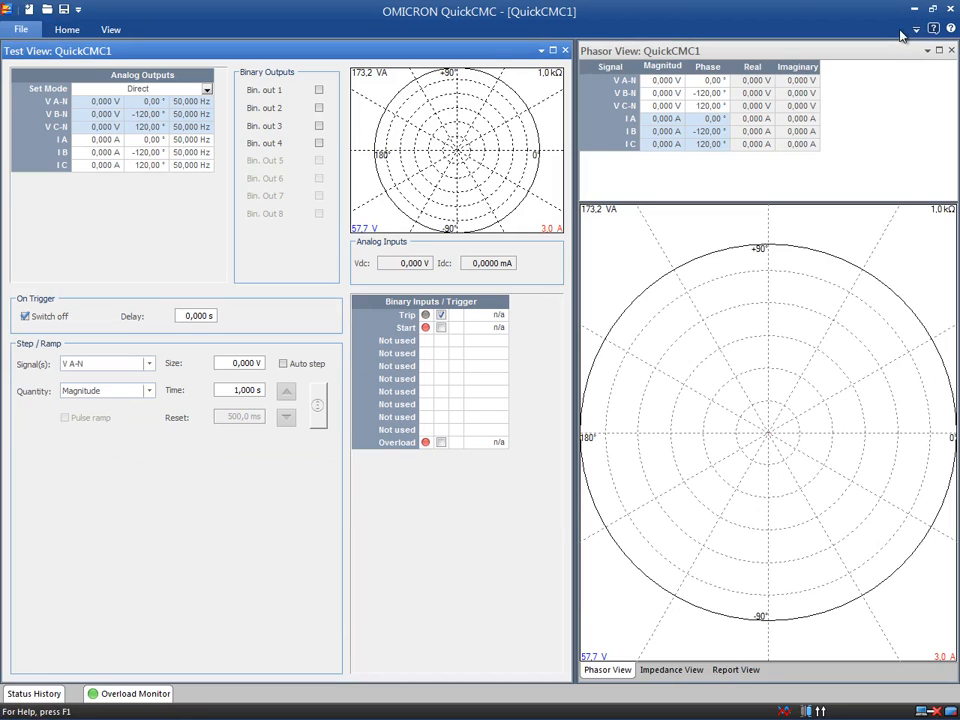
{"action": "left_click", "coordinate": [66, 29]}
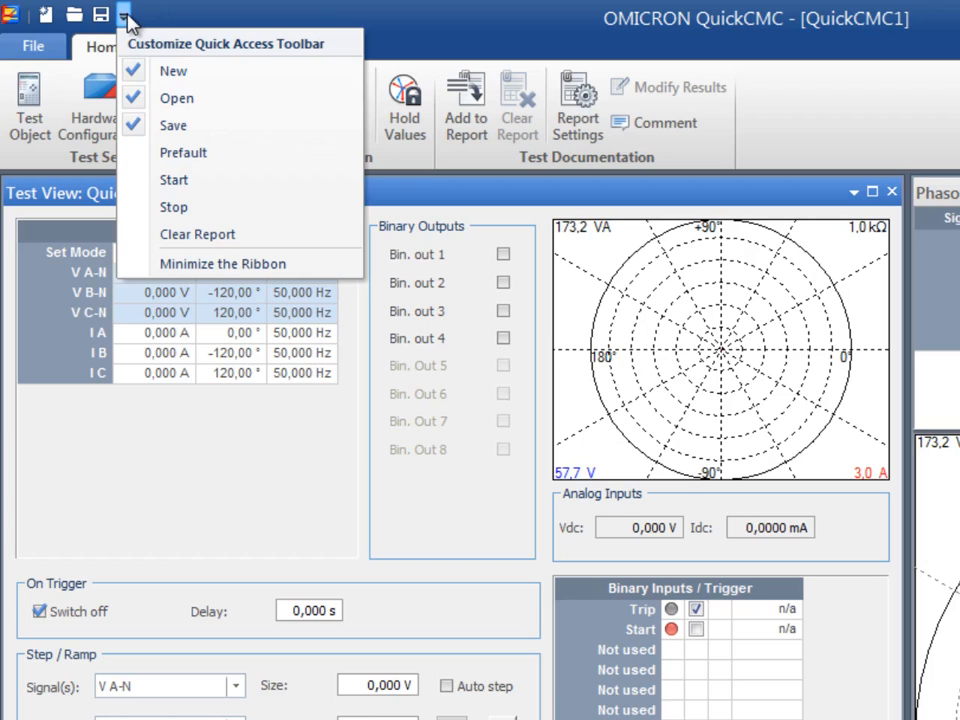
{"action": "mouse_move", "coordinate": [265, 52]}
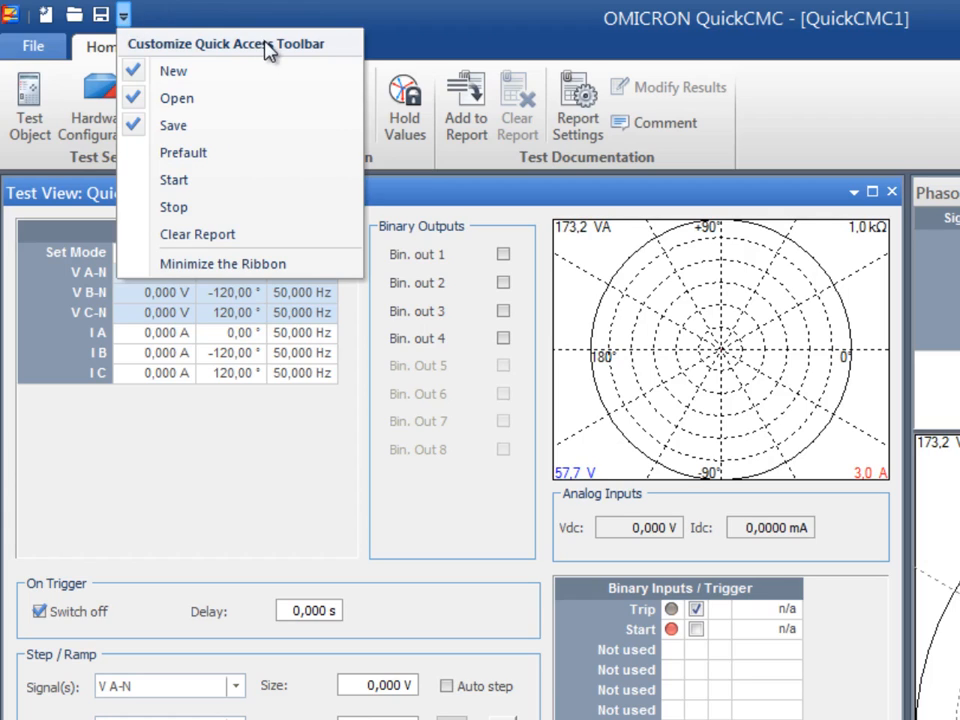
{"action": "mouse_move", "coordinate": [240, 207]}
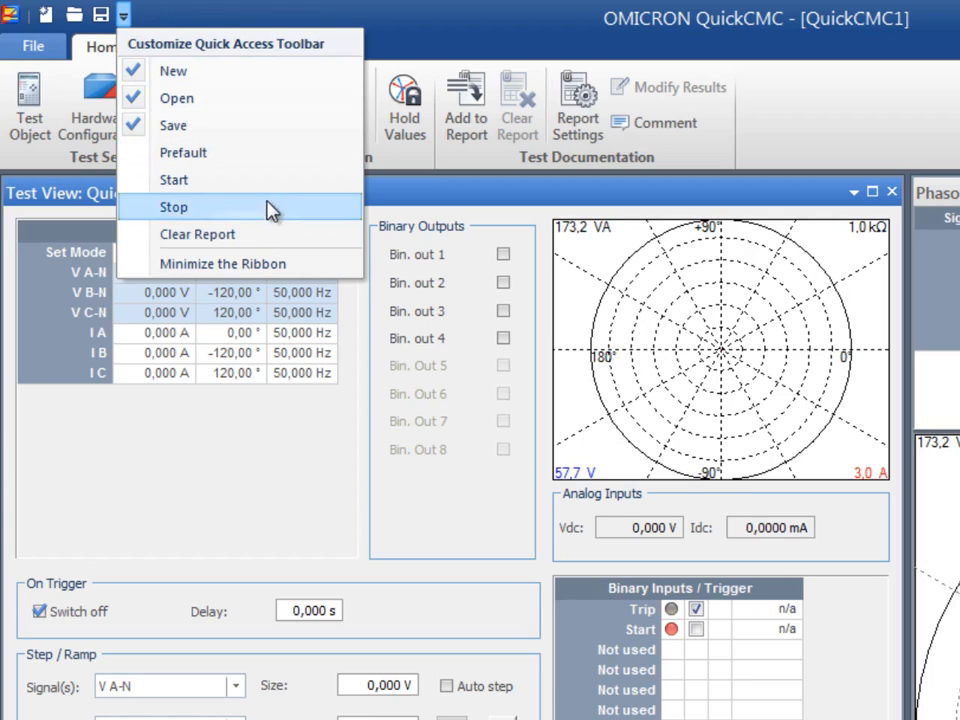
{"action": "mouse_move", "coordinate": [245, 20]}
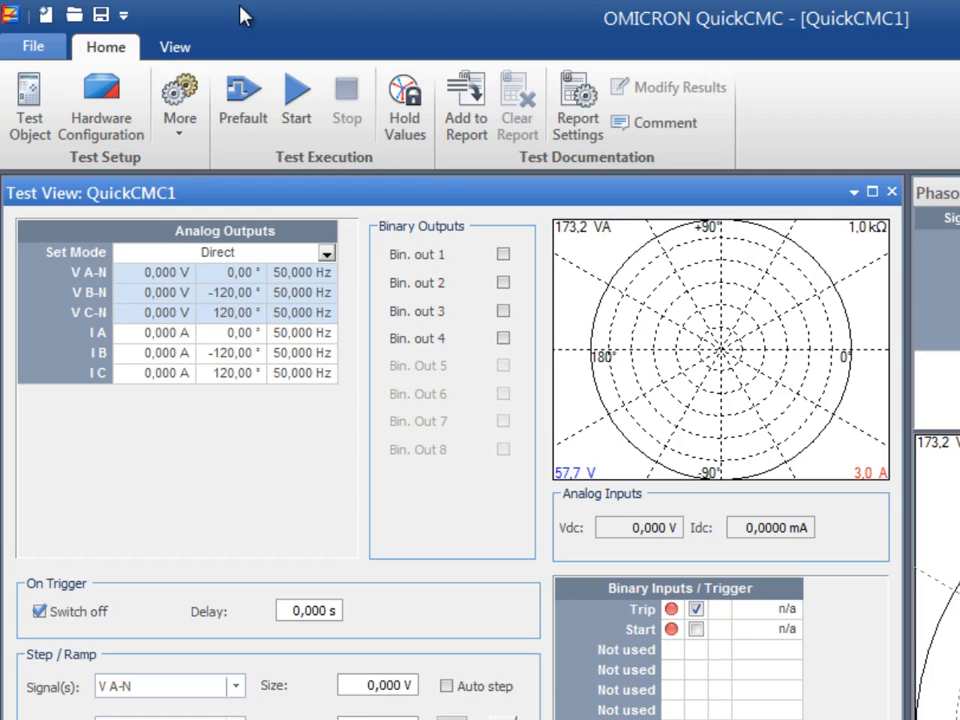
{"action": "key", "text": "f5"}
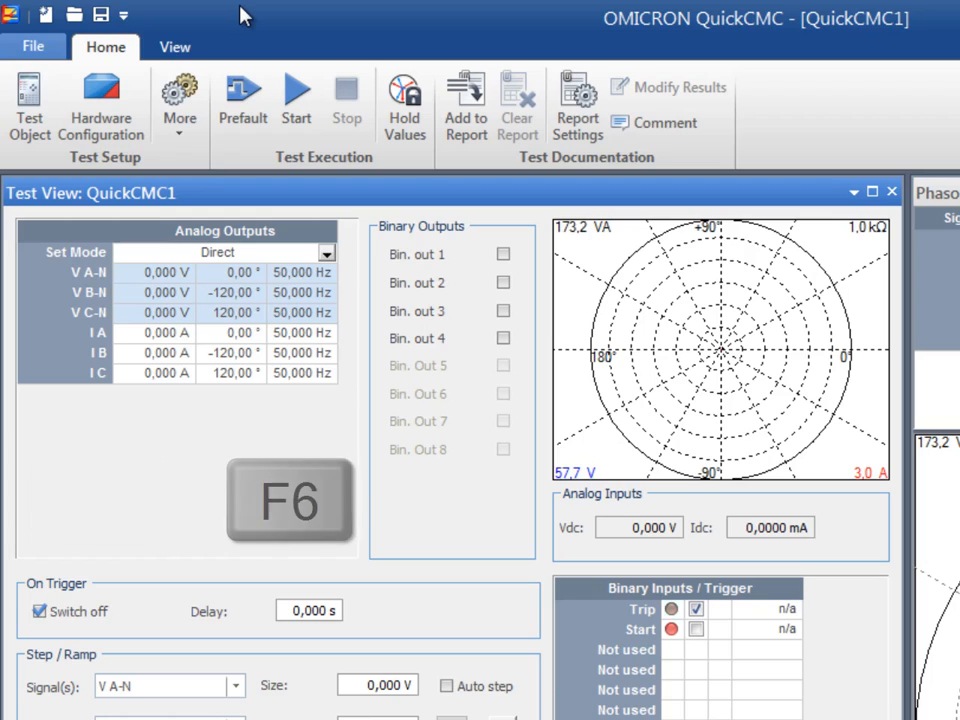
{"action": "mouse_move", "coordinate": [278, 62]}
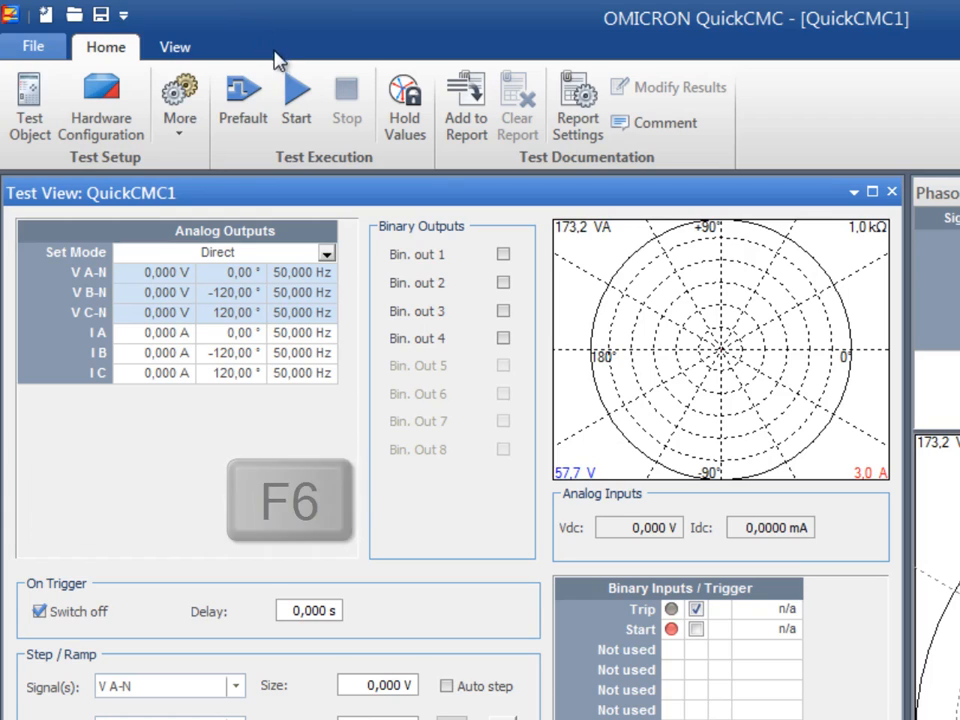
{"action": "mouse_move", "coordinate": [296, 95]}
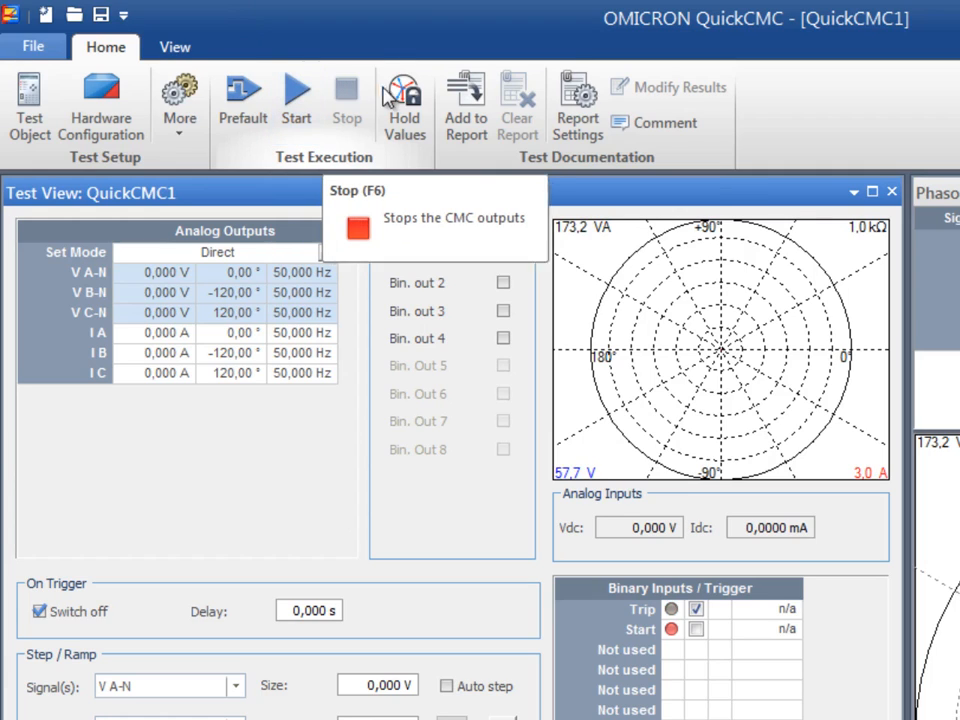
{"action": "mouse_move", "coordinate": [465, 105]}
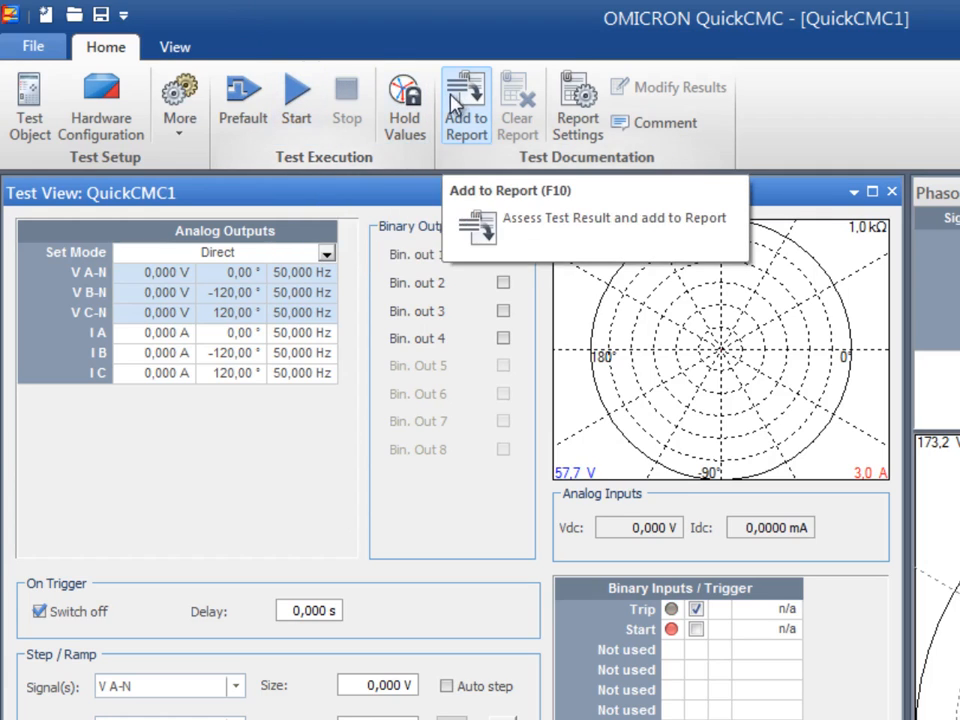
{"action": "mouse_move", "coordinate": [280, 40]}
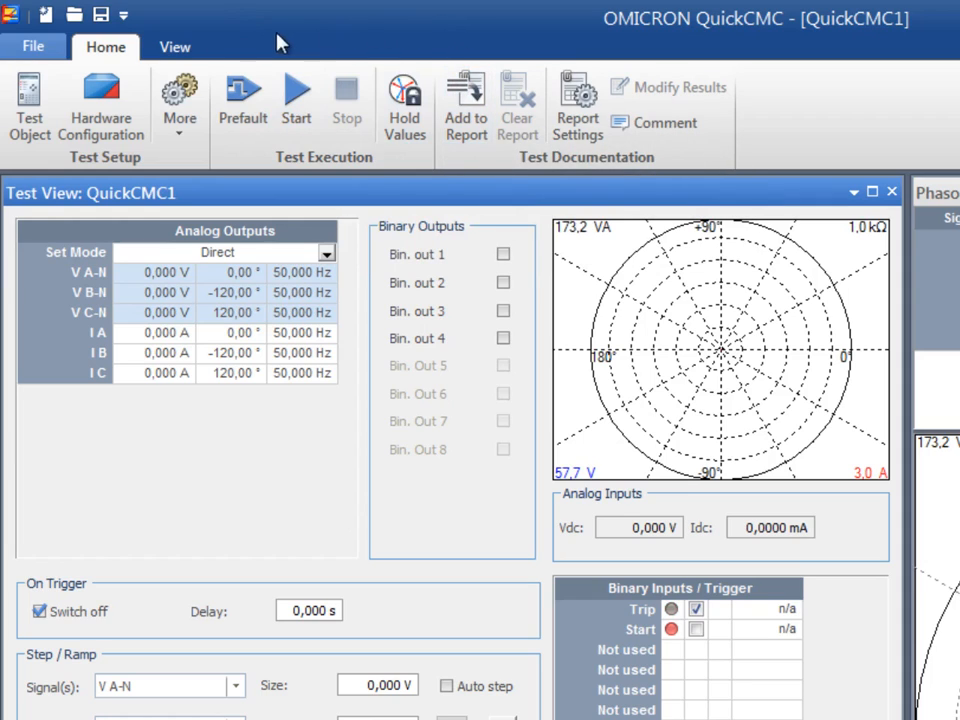
Step: Apply the Default view layout and take the window out of full screen
{"action": "left_click", "coordinate": [174, 46]}
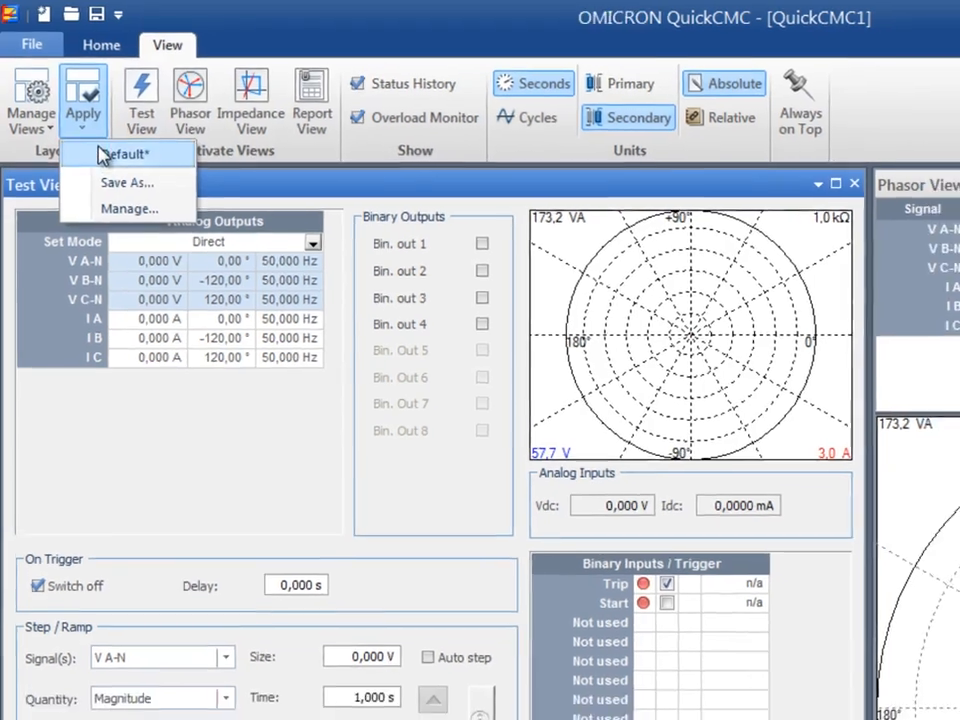
{"action": "left_click", "coordinate": [127, 153]}
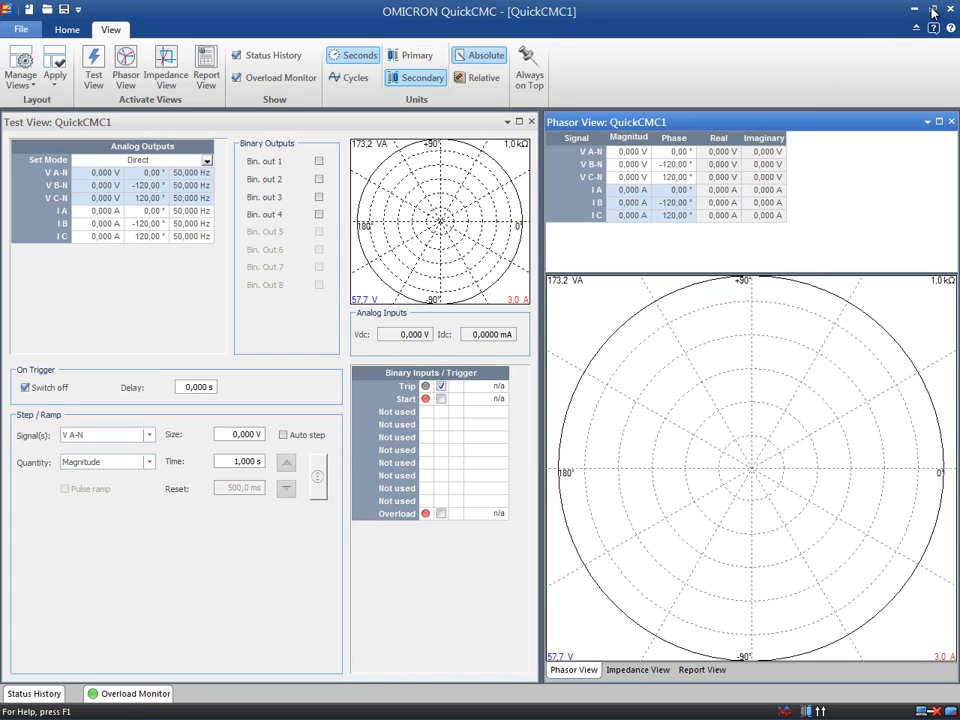
{"action": "left_click", "coordinate": [930, 11]}
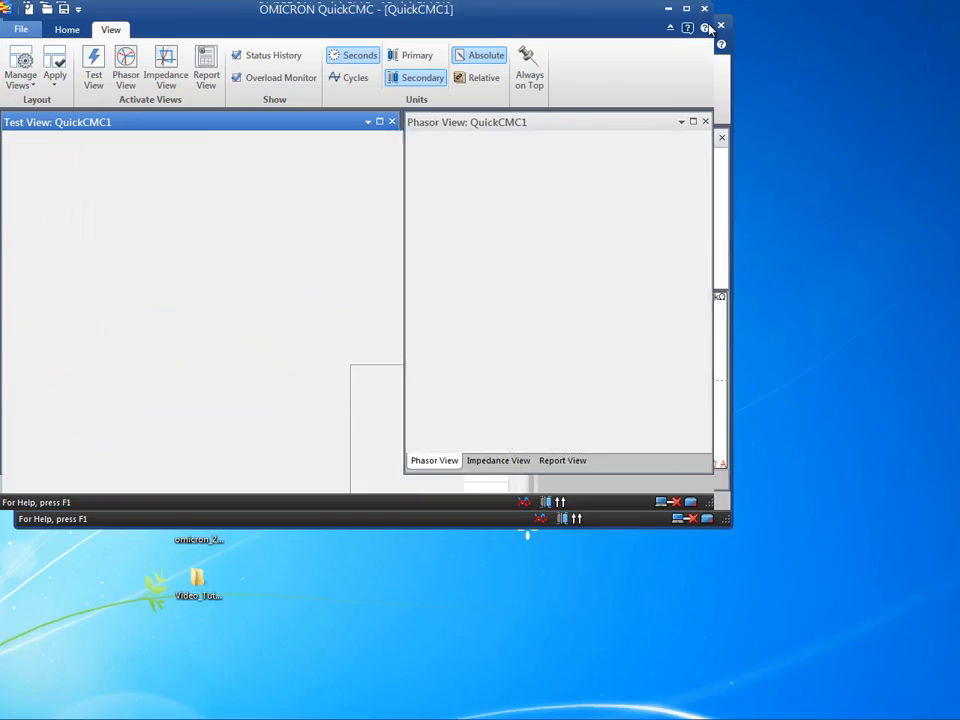
Step: Maximize the QuickCMC window again and detach the Phasor View so it floats
{"action": "left_click", "coordinate": [686, 9]}
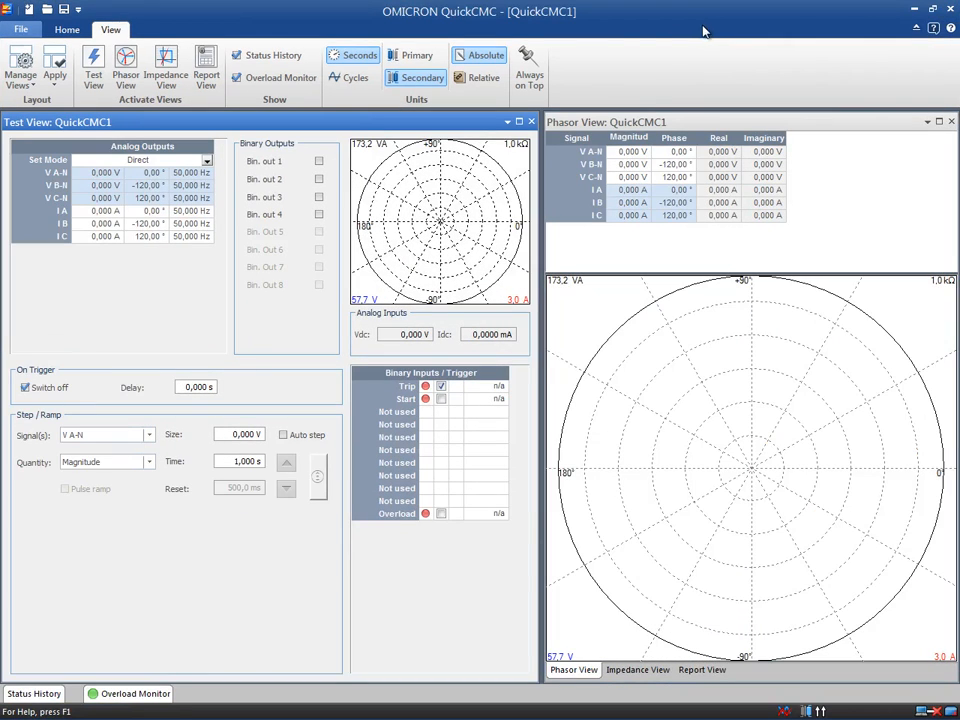
{"action": "left_click", "coordinate": [20, 65]}
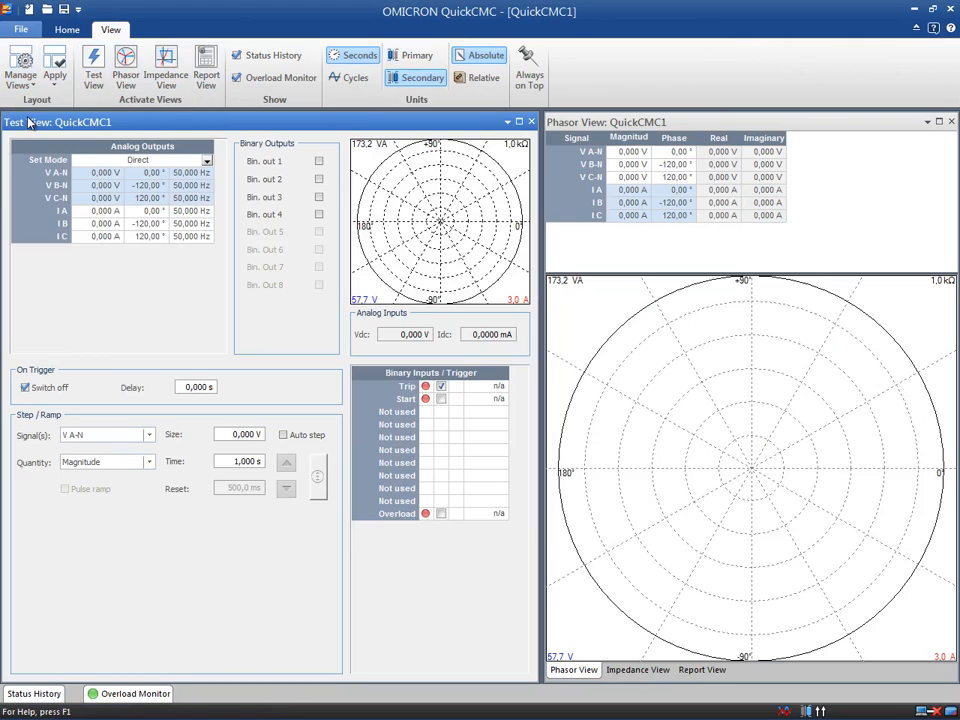
{"action": "mouse_move", "coordinate": [255, 118]}
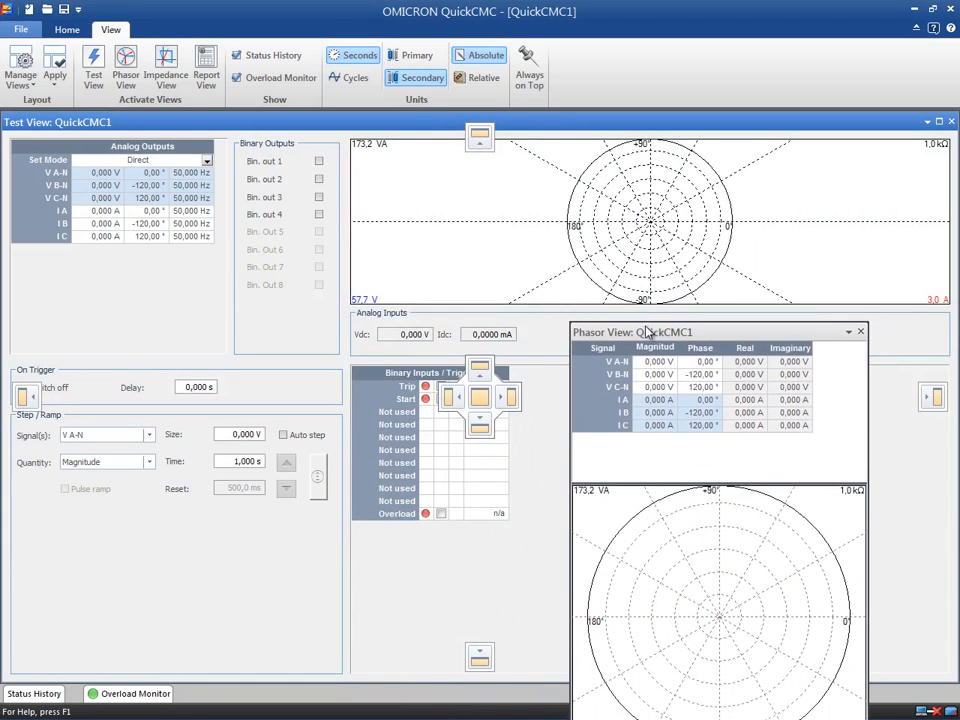
Step: Dock the floating Phasor View back on the right and maximize the window
{"action": "left_click_drag", "start_coordinate": [633, 331], "coordinate": [810, 352]}
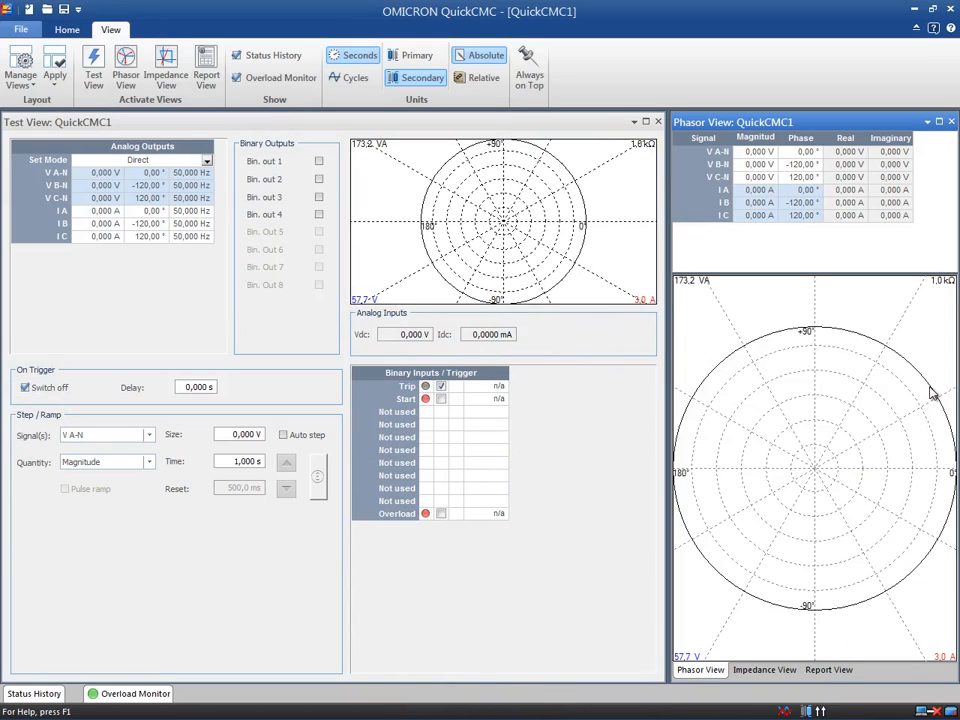
{"action": "mouse_move", "coordinate": [703, 250]}
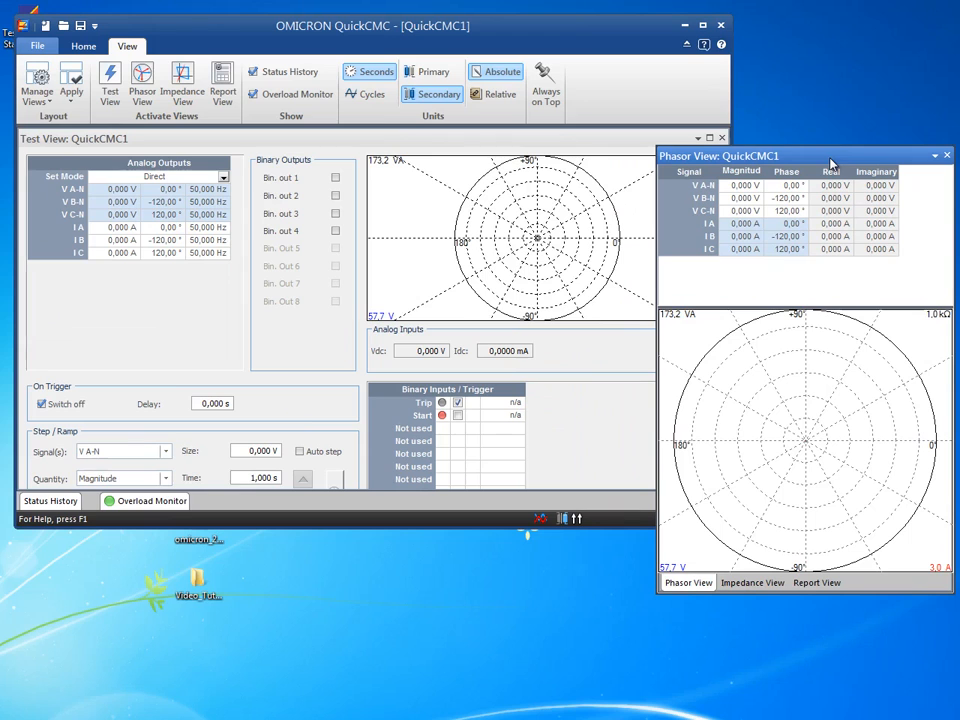
{"action": "mouse_move", "coordinate": [700, 158]}
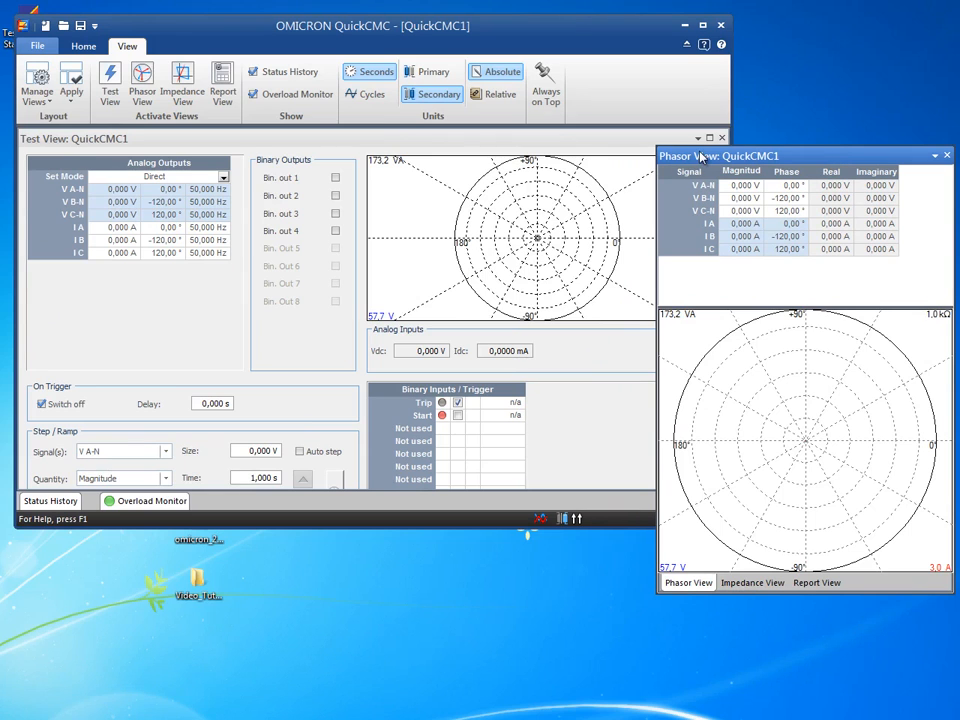
{"action": "left_click_drag", "start_coordinate": [716, 155], "coordinate": [703, 300]}
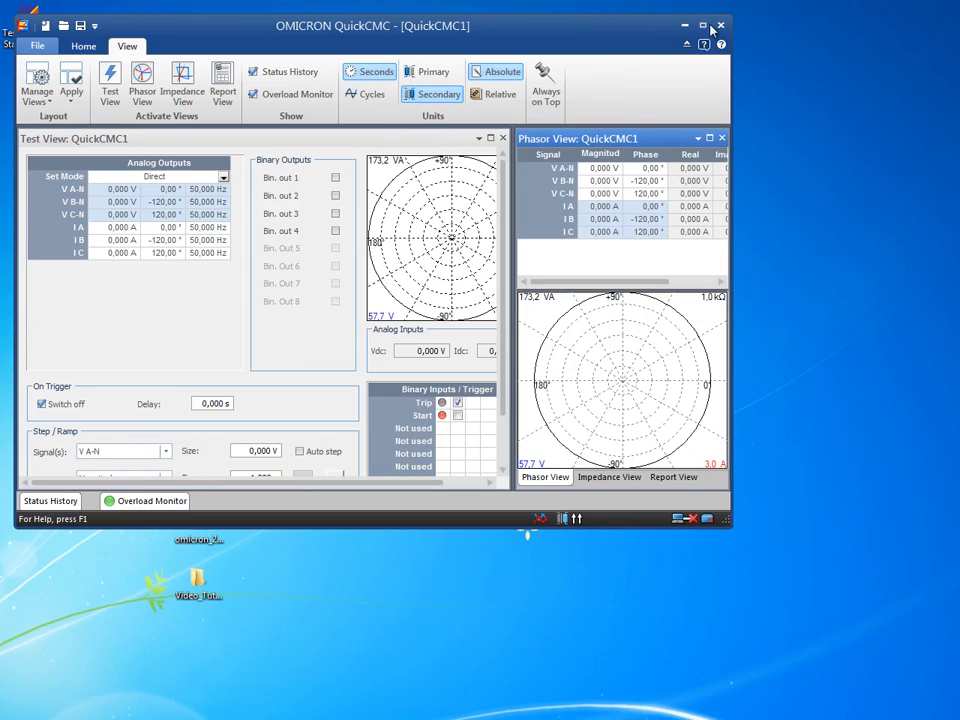
{"action": "left_click", "coordinate": [702, 25]}
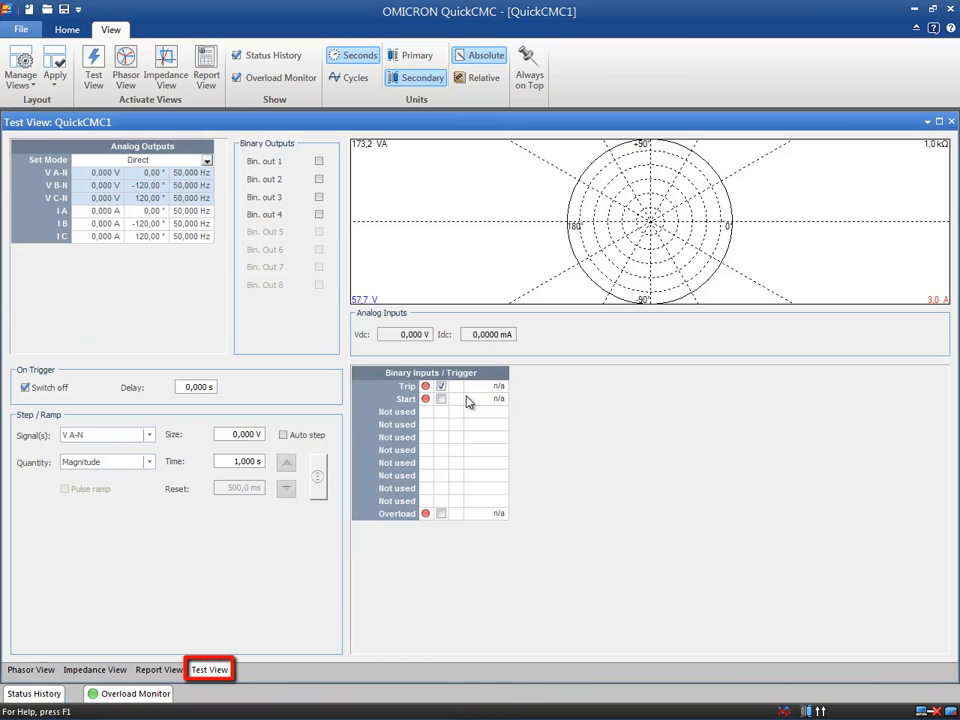
Step: Dock the Report View on the left half beside the Impedance View on the right
{"action": "left_click", "coordinate": [440, 398]}
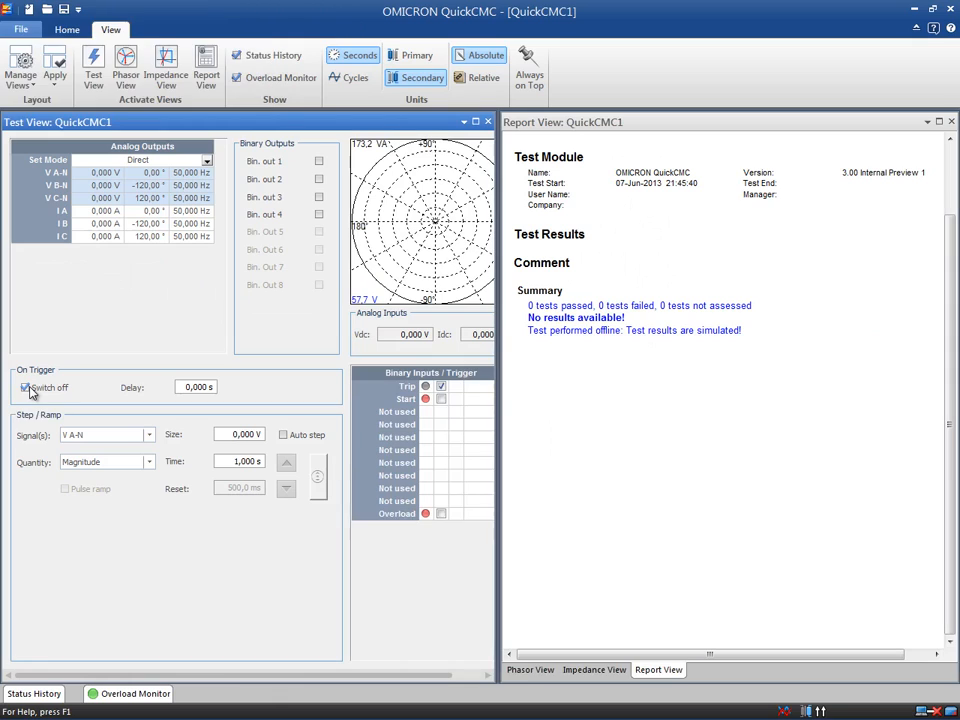
{"action": "left_click", "coordinate": [25, 388]}
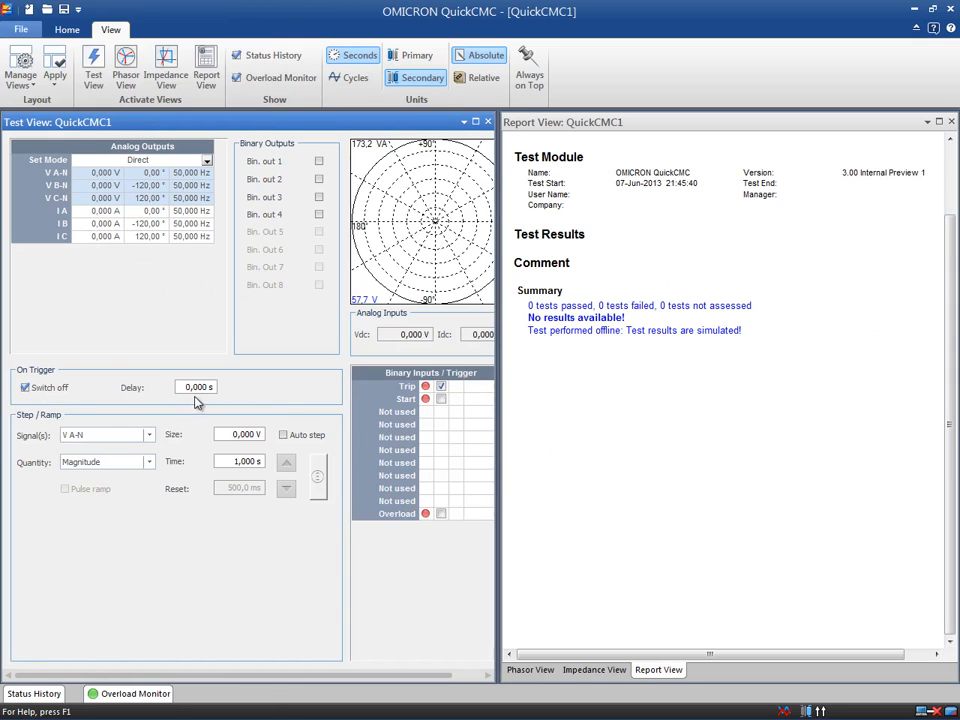
{"action": "mouse_move", "coordinate": [297, 420]}
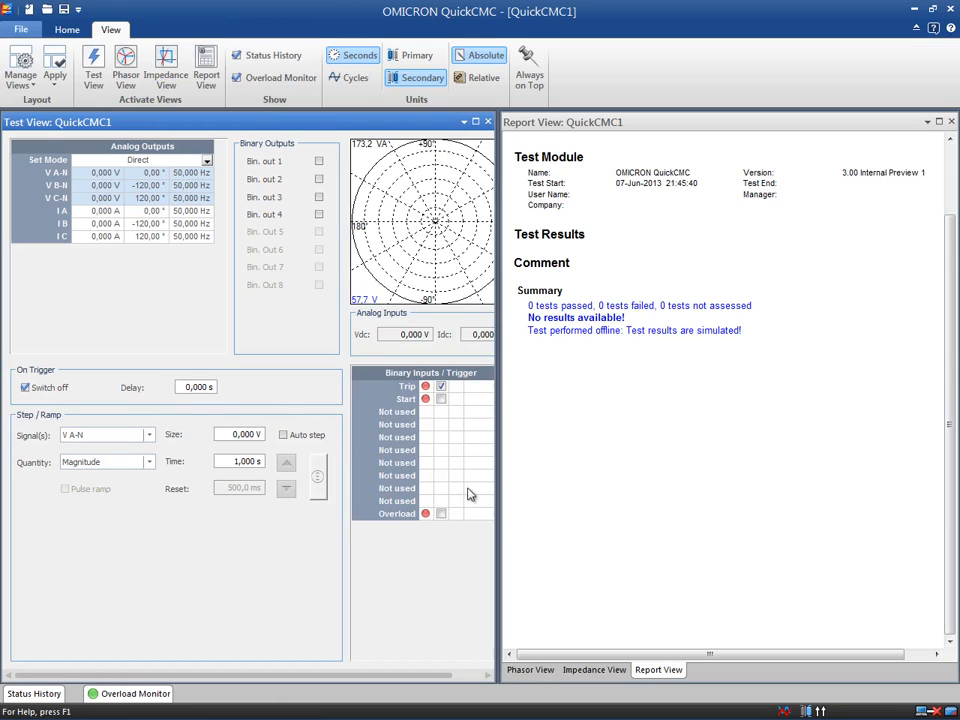
{"action": "key", "text": "shift"}
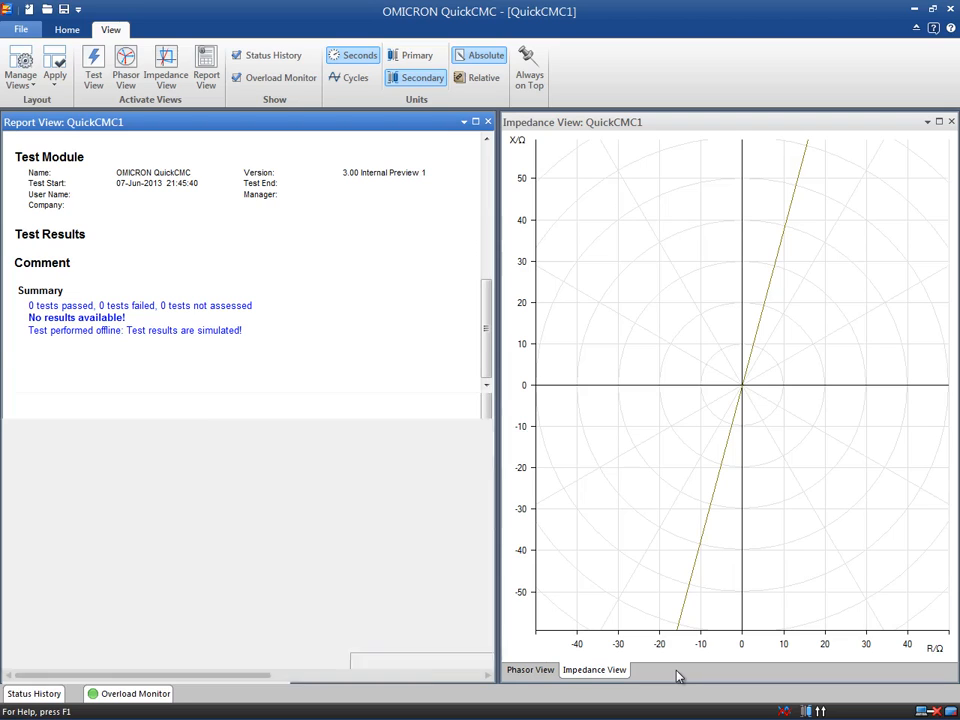
Step: Dock the Test View beneath the Report View and open the Impedance View docking options
{"action": "left_click", "coordinate": [93, 65]}
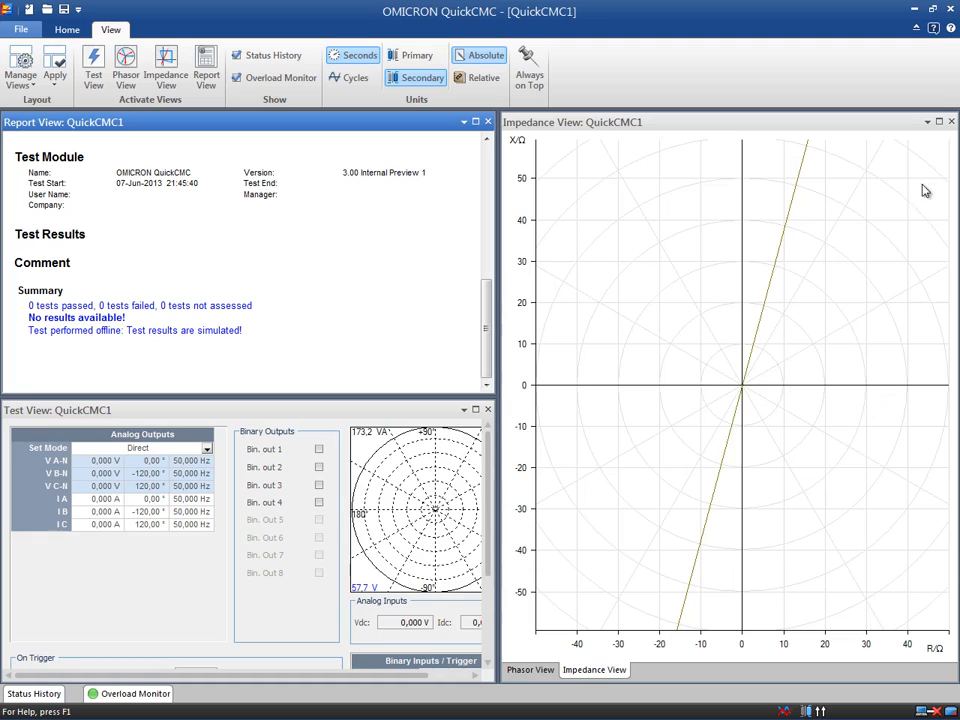
{"action": "left_click", "coordinate": [927, 121]}
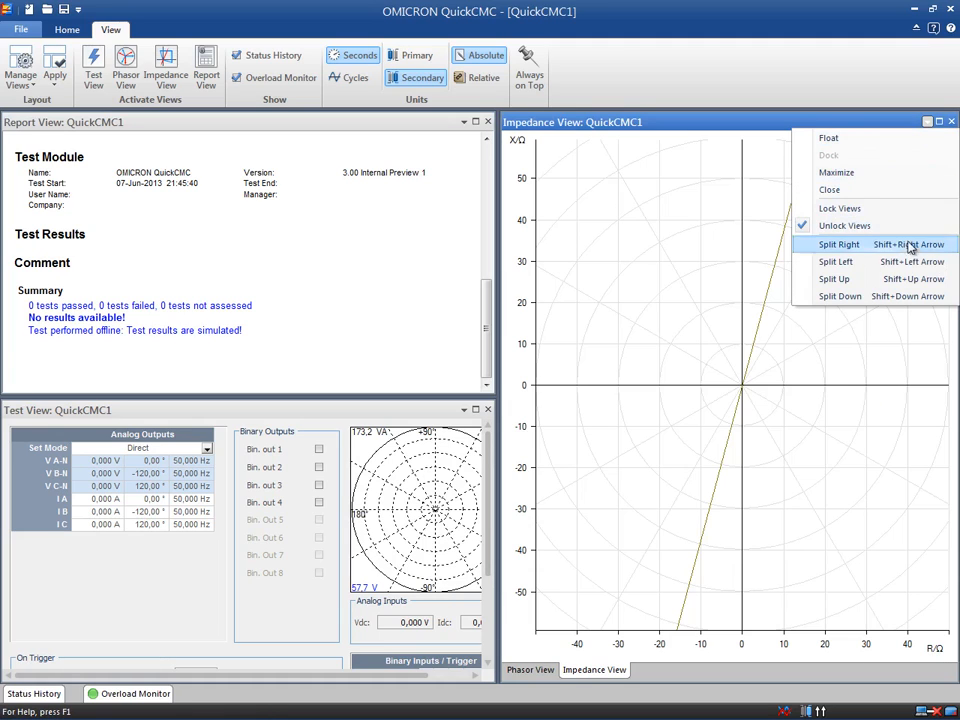
{"action": "mouse_move", "coordinate": [835, 261]}
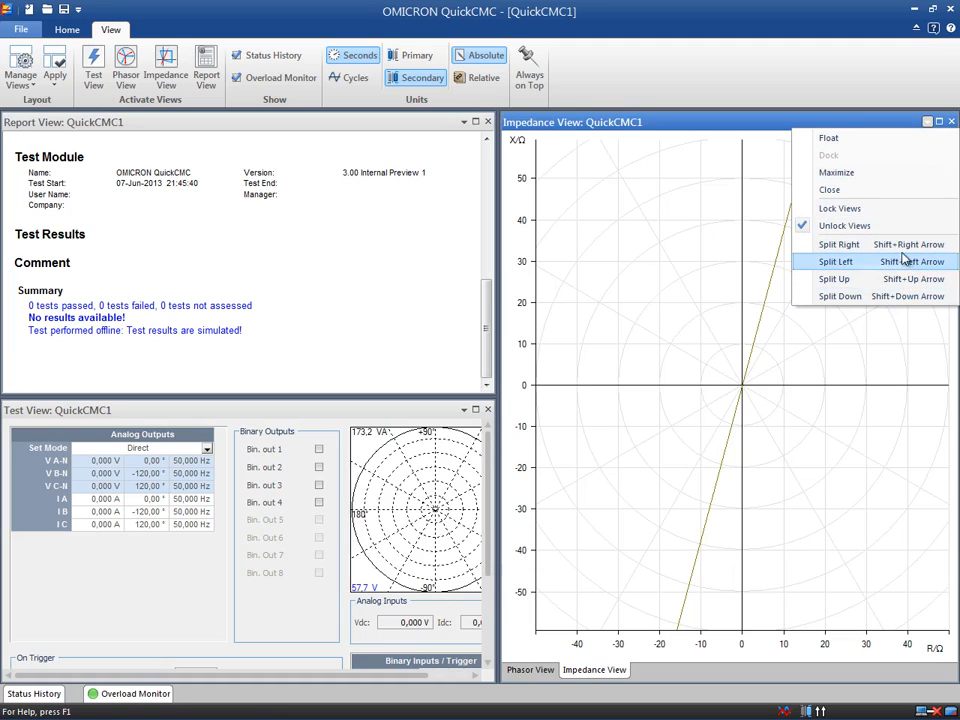
{"action": "mouse_move", "coordinate": [930, 121]}
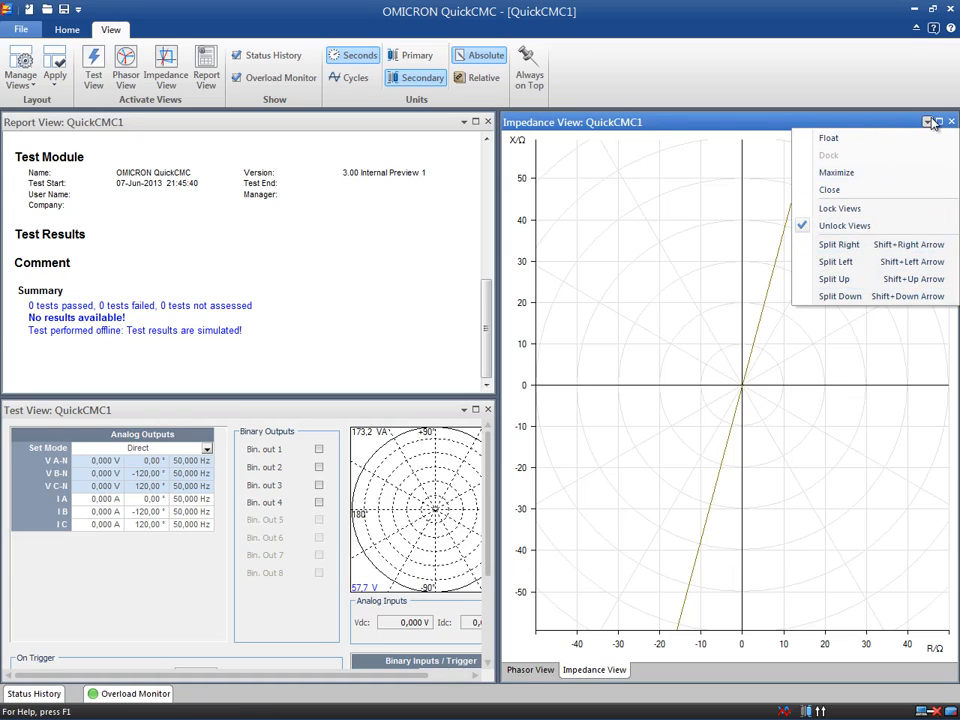
{"action": "mouse_move", "coordinate": [363, 120]}
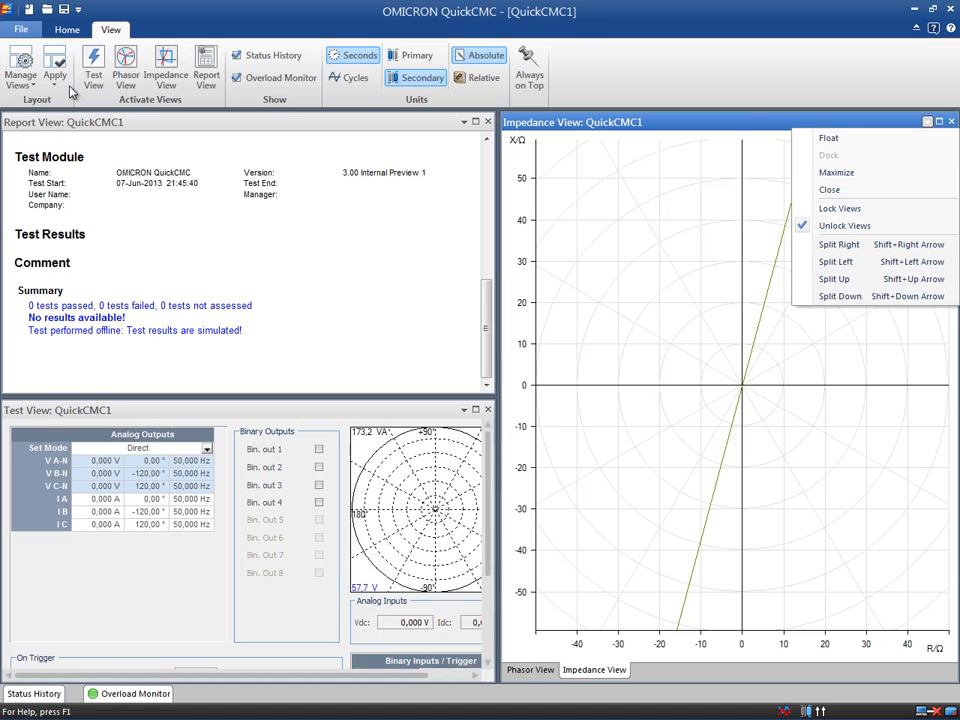
{"action": "left_click", "coordinate": [55, 65]}
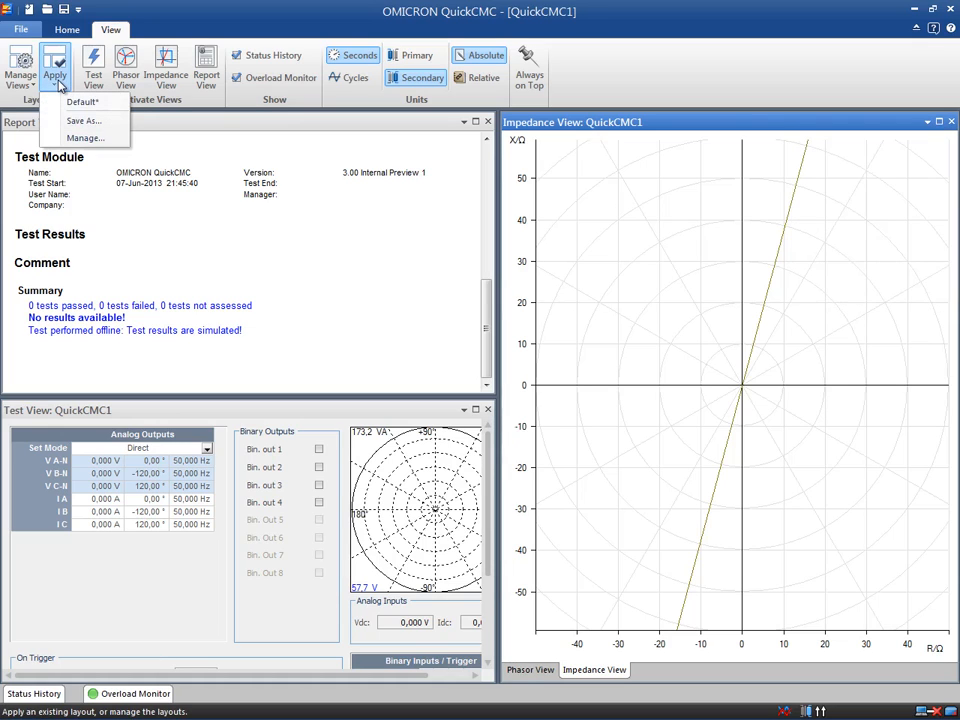
Step: Save the current view layout under the name 'results'
{"action": "left_click", "coordinate": [83, 120]}
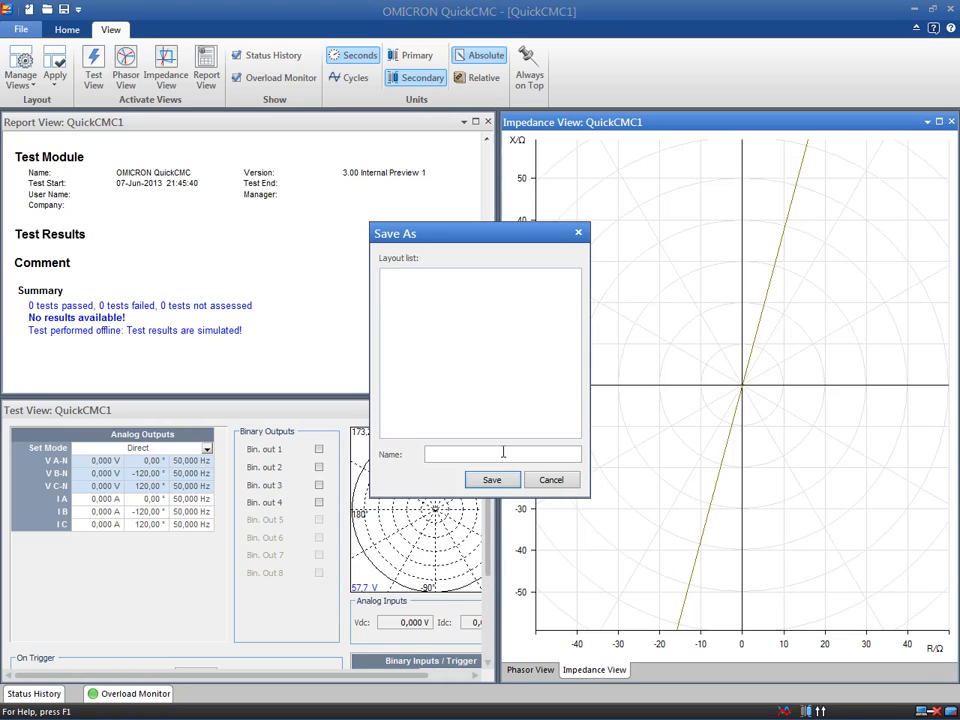
{"action": "left_click", "coordinate": [503, 454]}
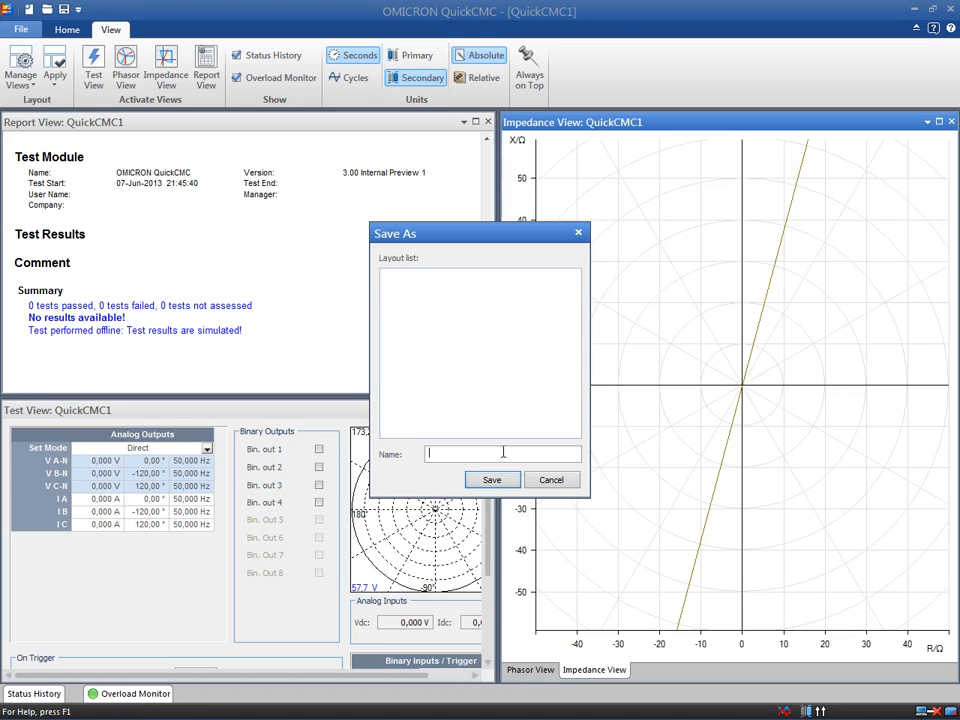
{"action": "type", "text": "r"}
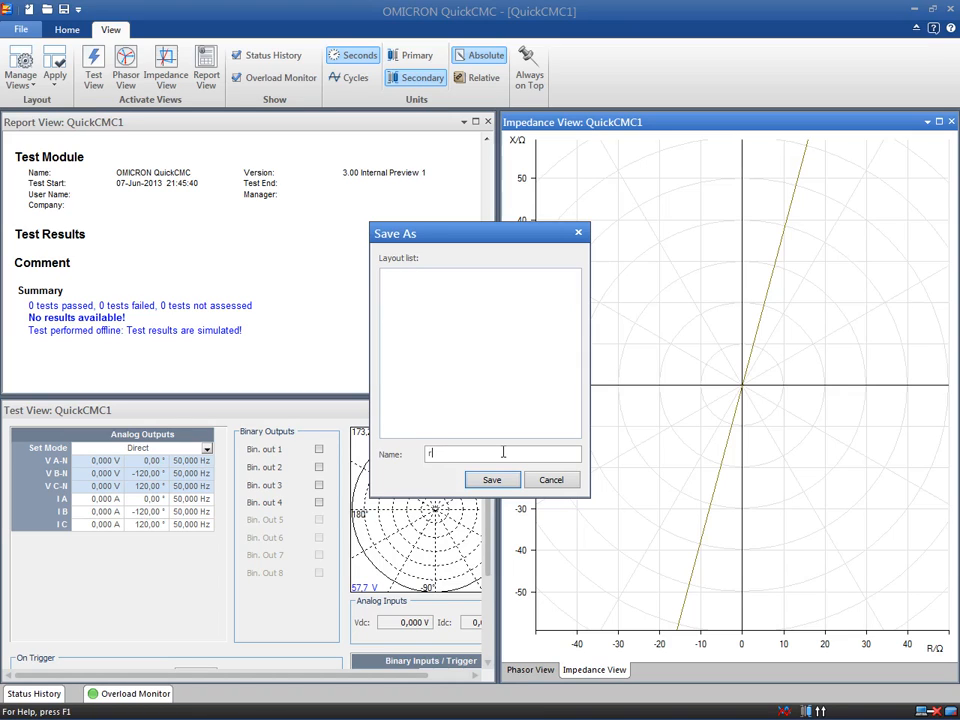
{"action": "type", "text": "esults"}
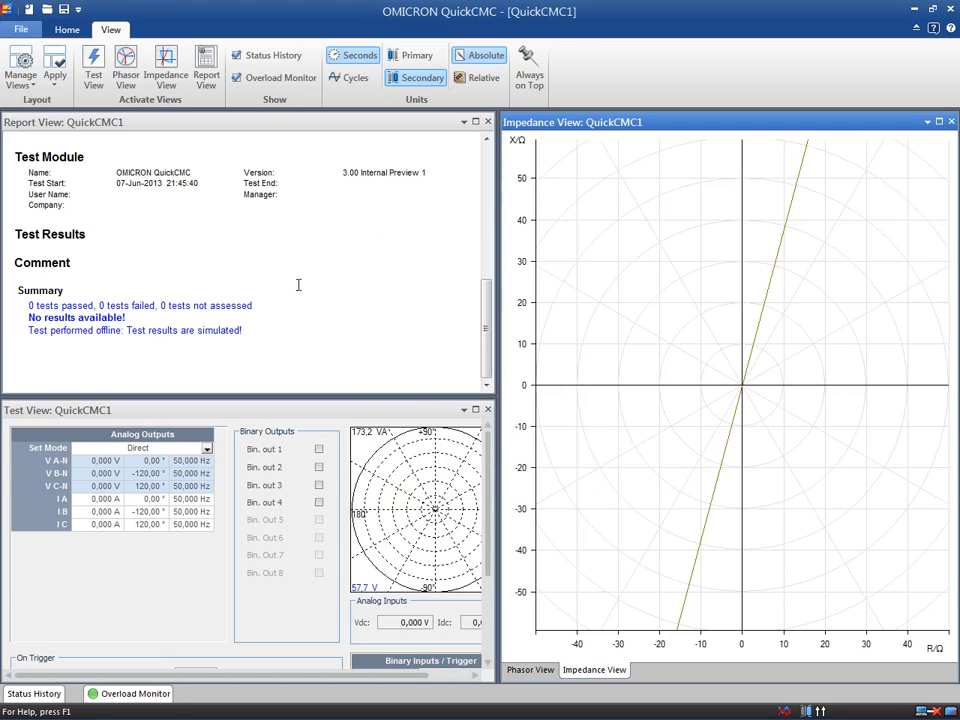
{"action": "left_click", "coordinate": [54, 68]}
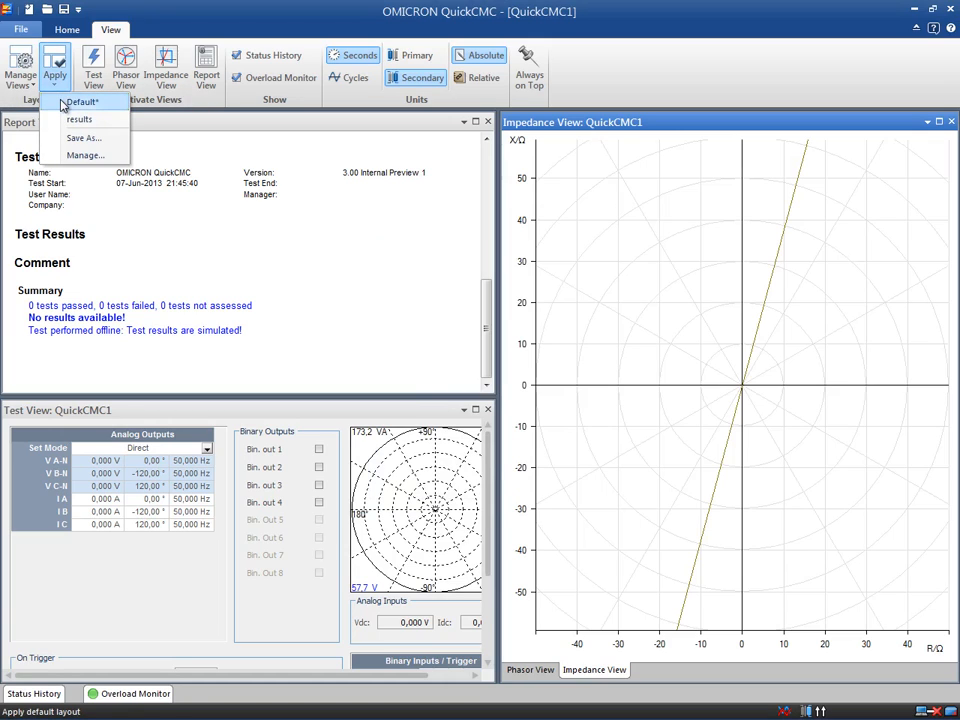
{"action": "left_click", "coordinate": [81, 101]}
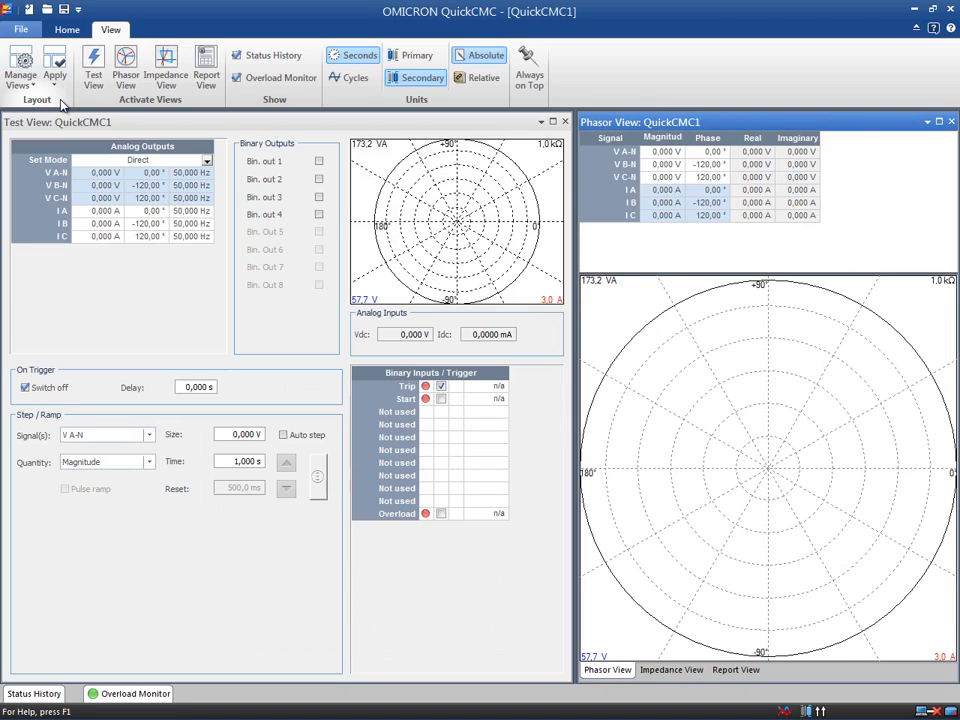
{"action": "left_click", "coordinate": [54, 68]}
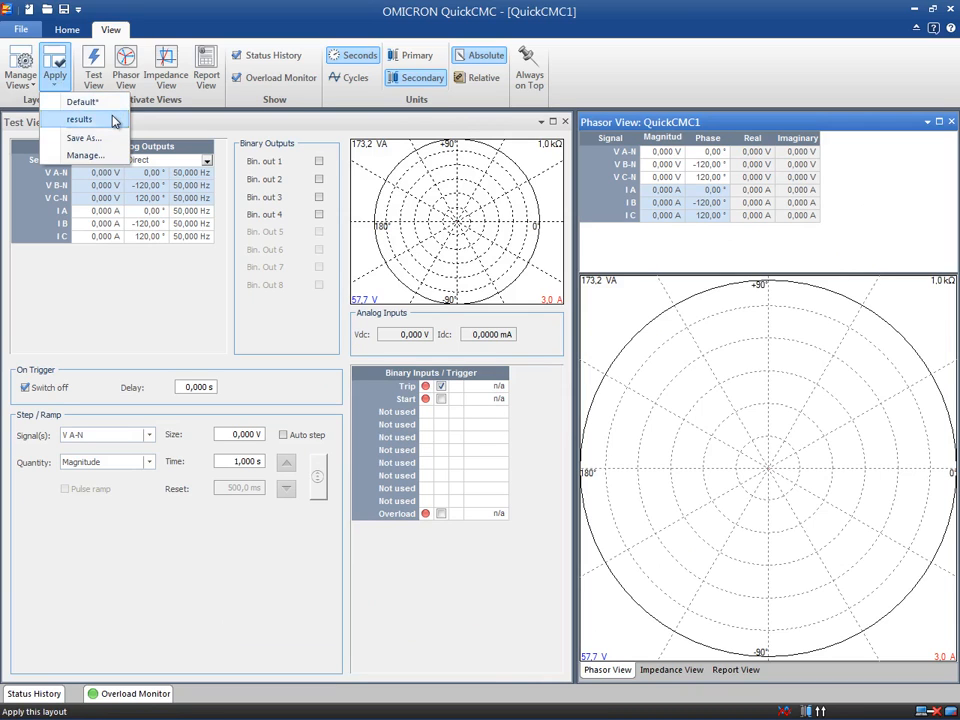
{"action": "left_click", "coordinate": [79, 118]}
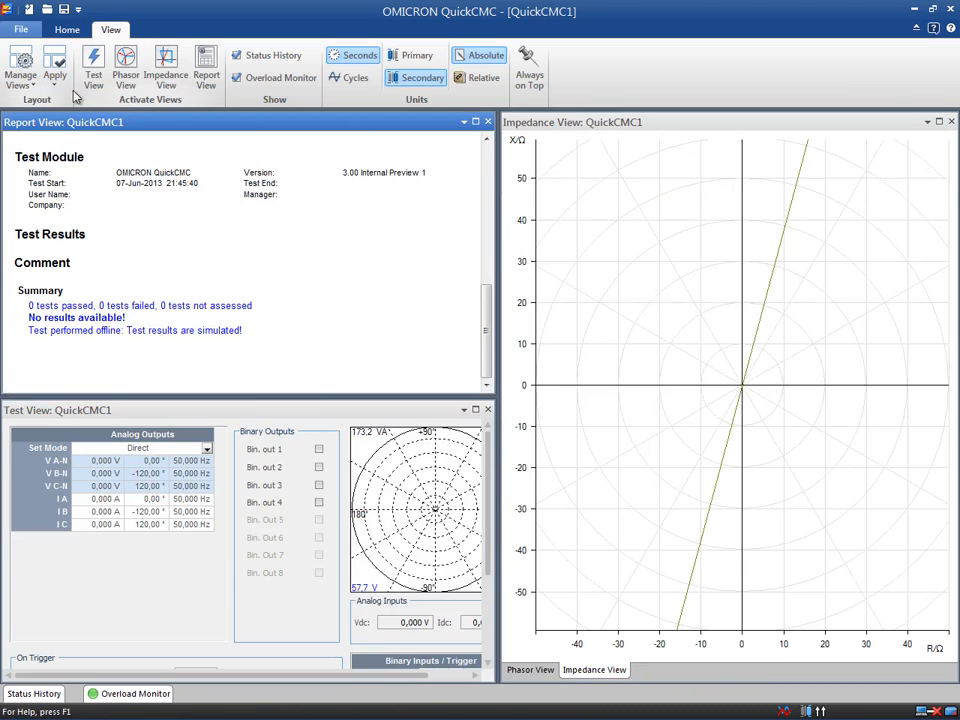
{"action": "left_click", "coordinate": [55, 68]}
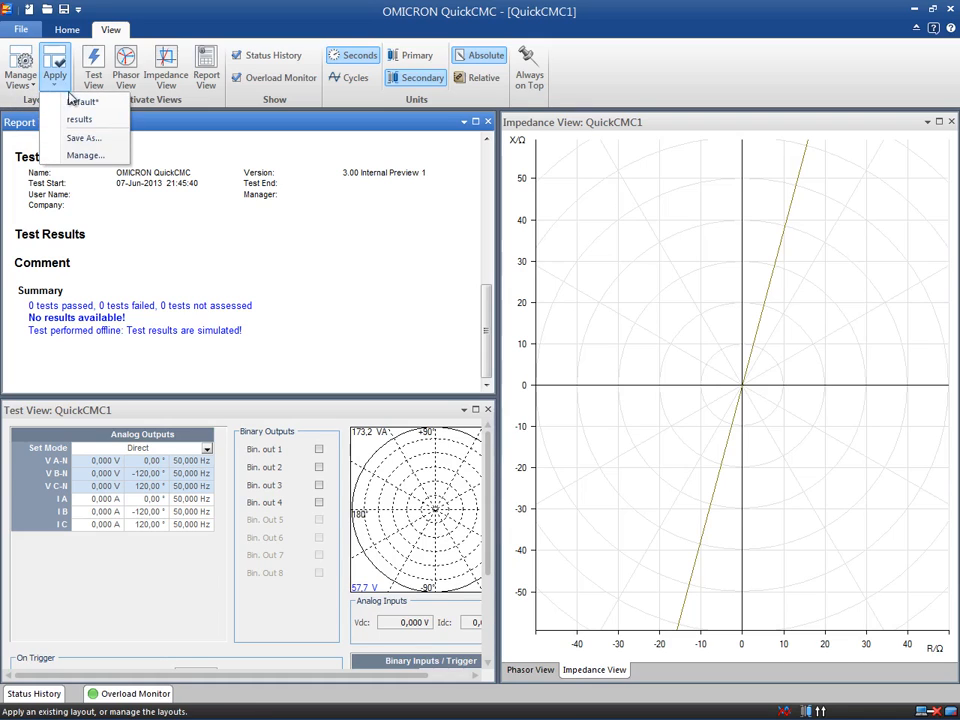
{"action": "left_click", "coordinate": [85, 155]}
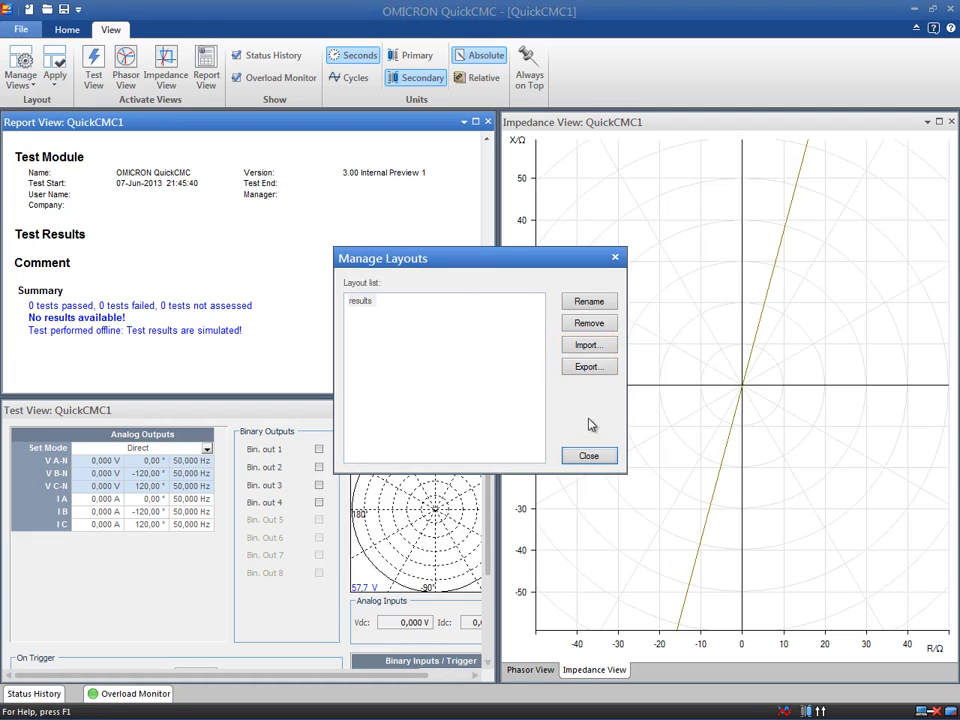
{"action": "mouse_move", "coordinate": [589, 456]}
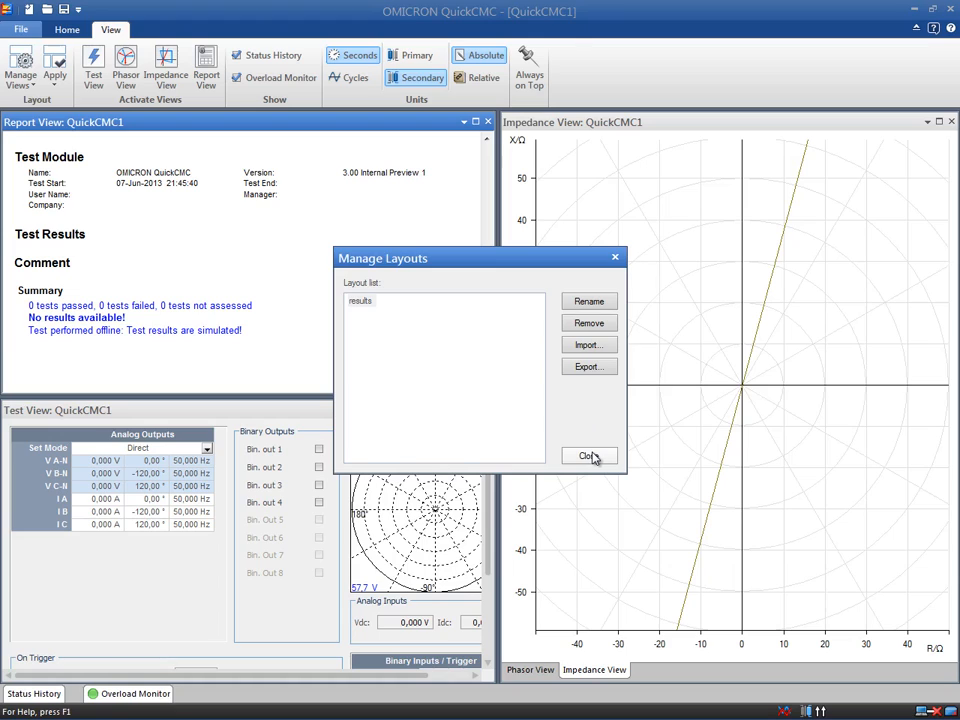
{"action": "left_click", "coordinate": [588, 456]}
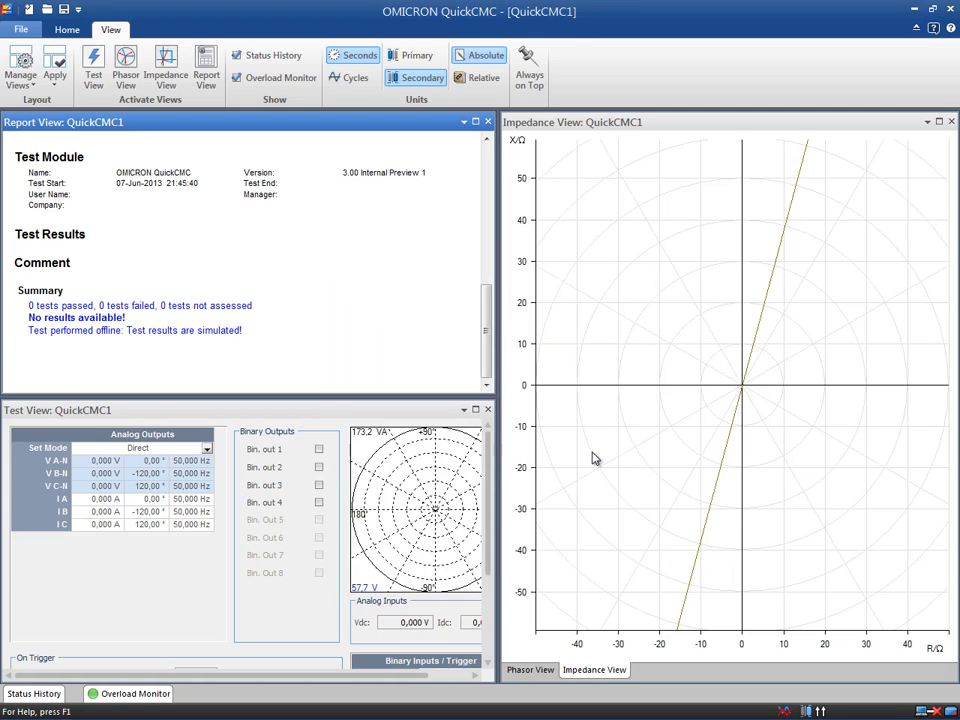